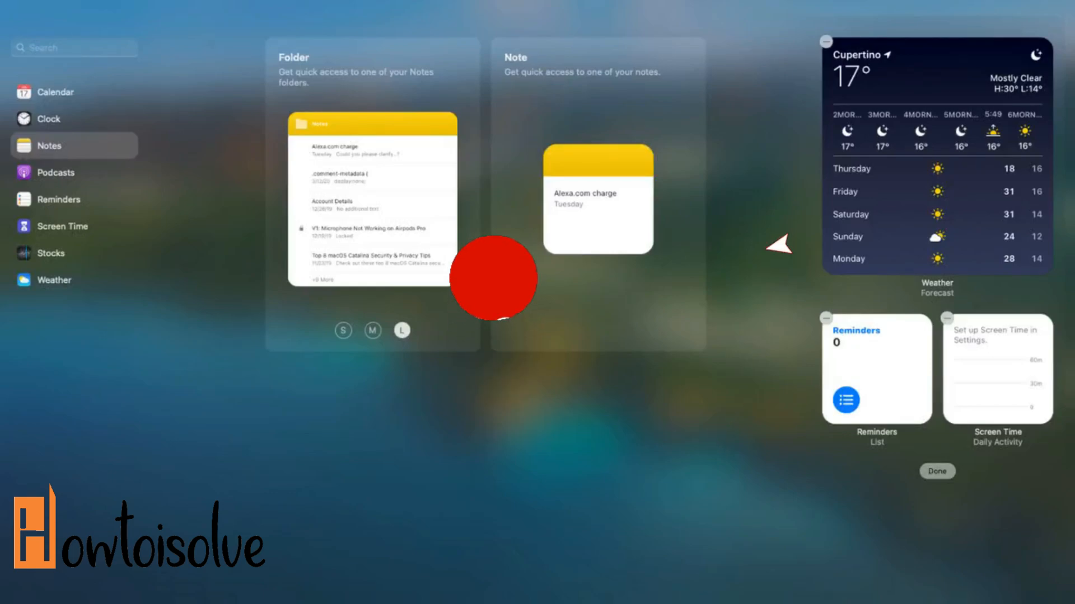
Click Done to close the widget editor and return to the plain desktop.
left_click(937, 471)
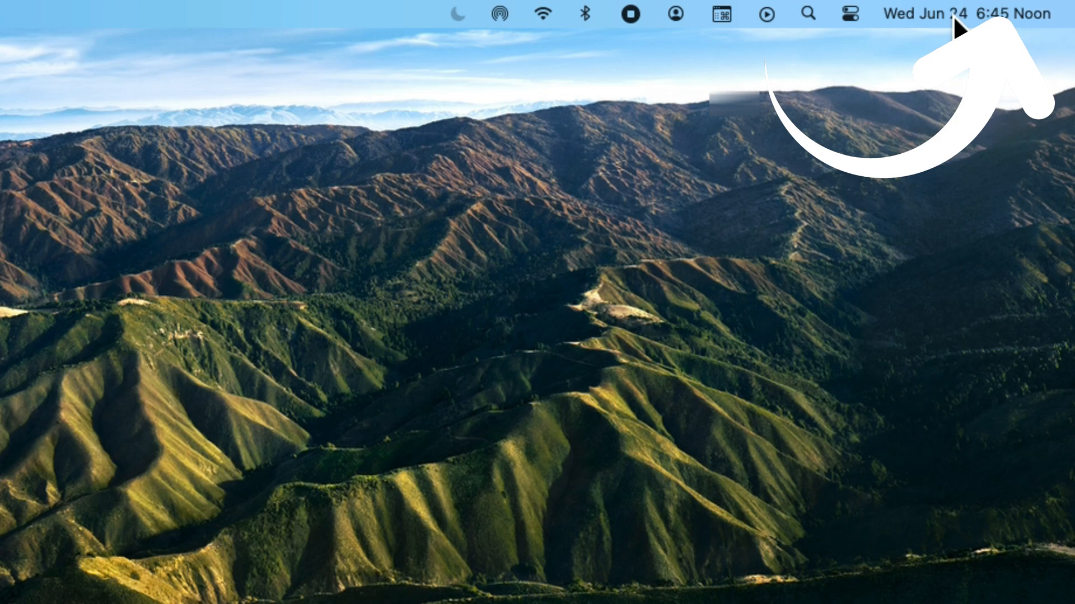
Reopen Notification Center and dismiss the Messages and Podcasts notifications.
left_click(964, 12)
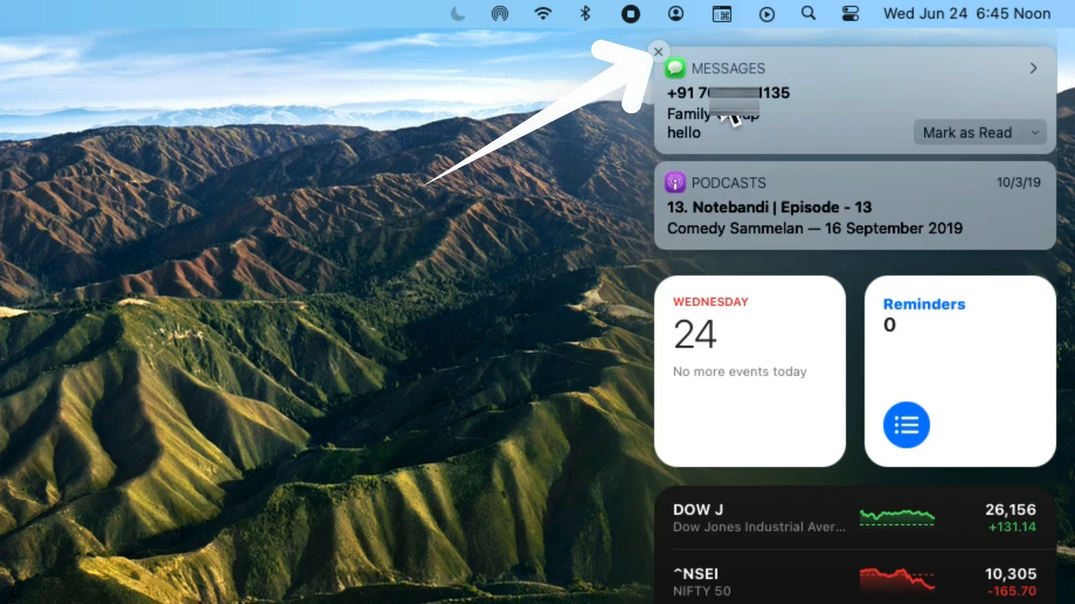
left_click(657, 52)
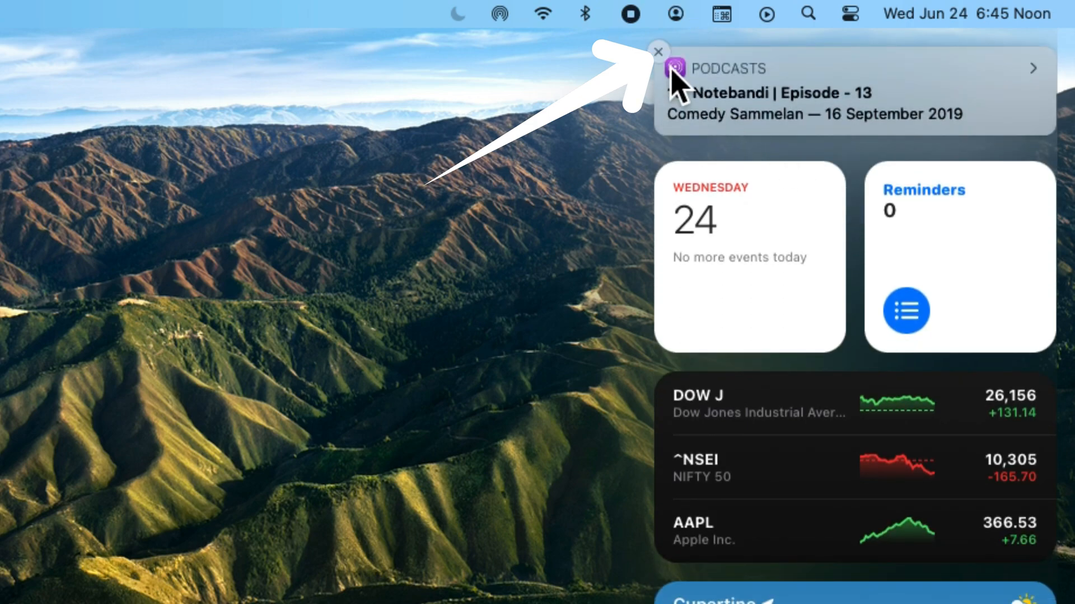
left_click(657, 51)
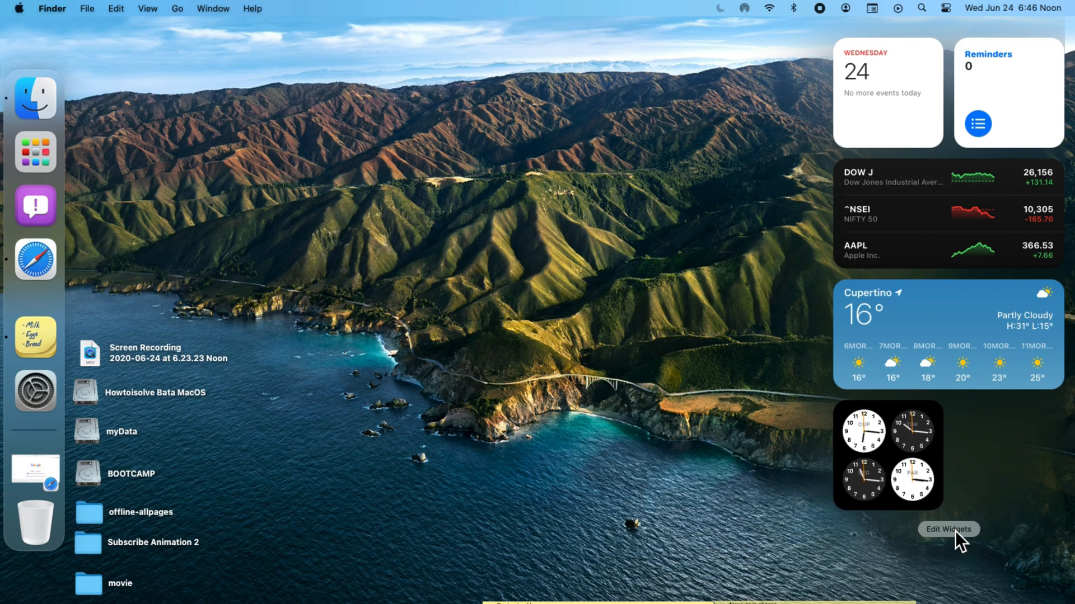
In the widget gallery, preview Screen Time's Daily Activity widget at large size.
left_click(948, 529)
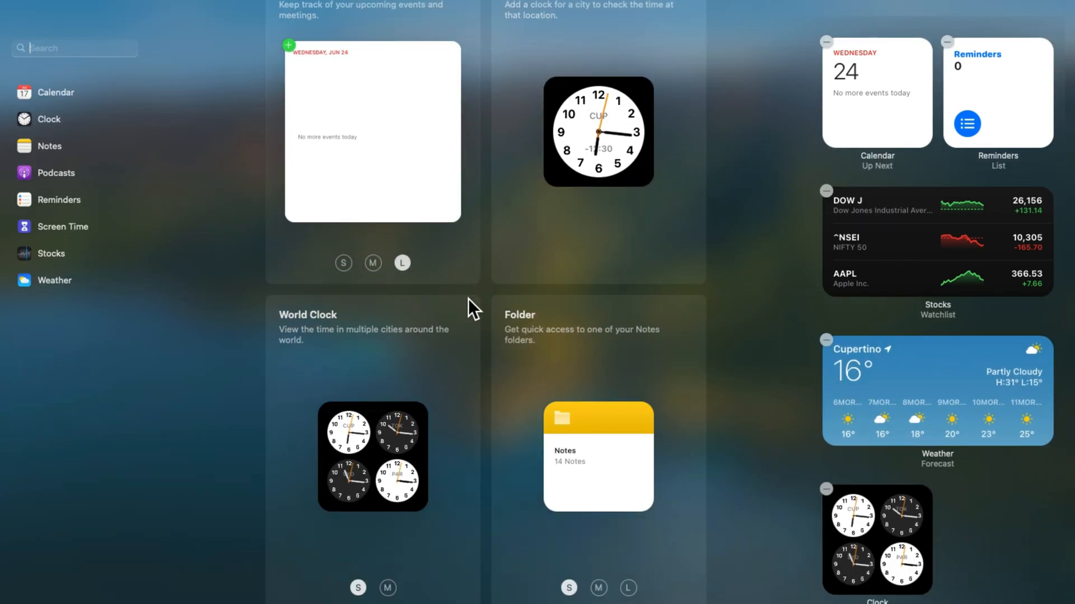
scroll("down", 3)
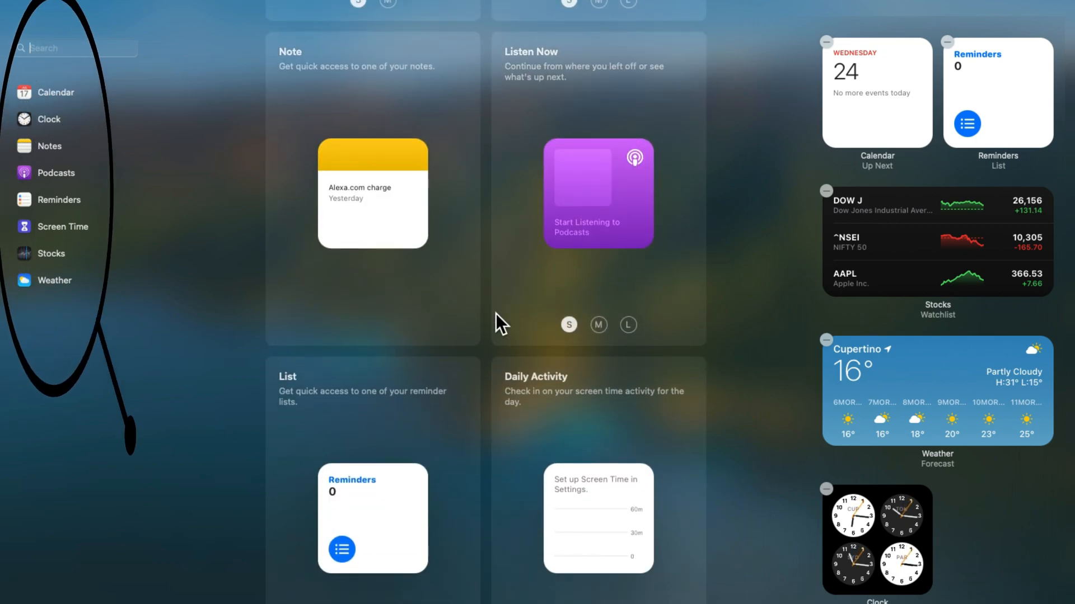
left_click(55, 173)
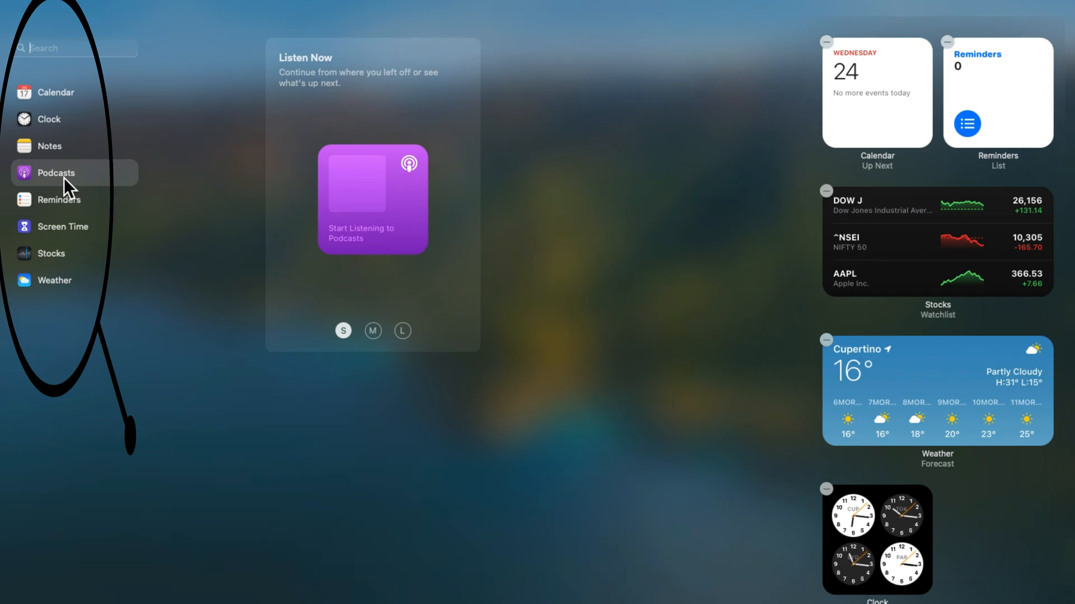
left_click(61, 226)
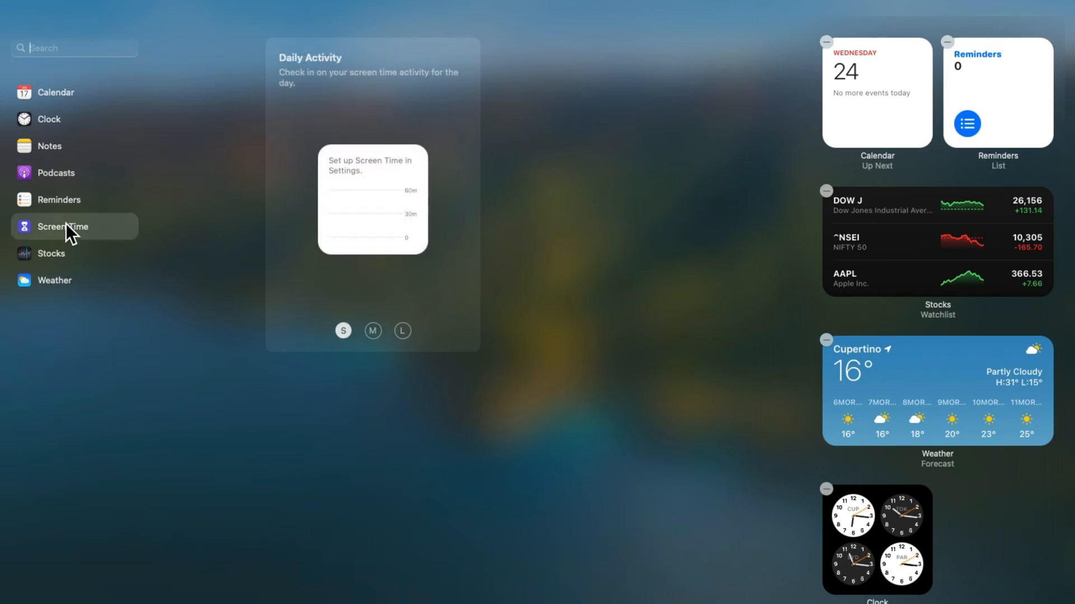
left_click(373, 331)
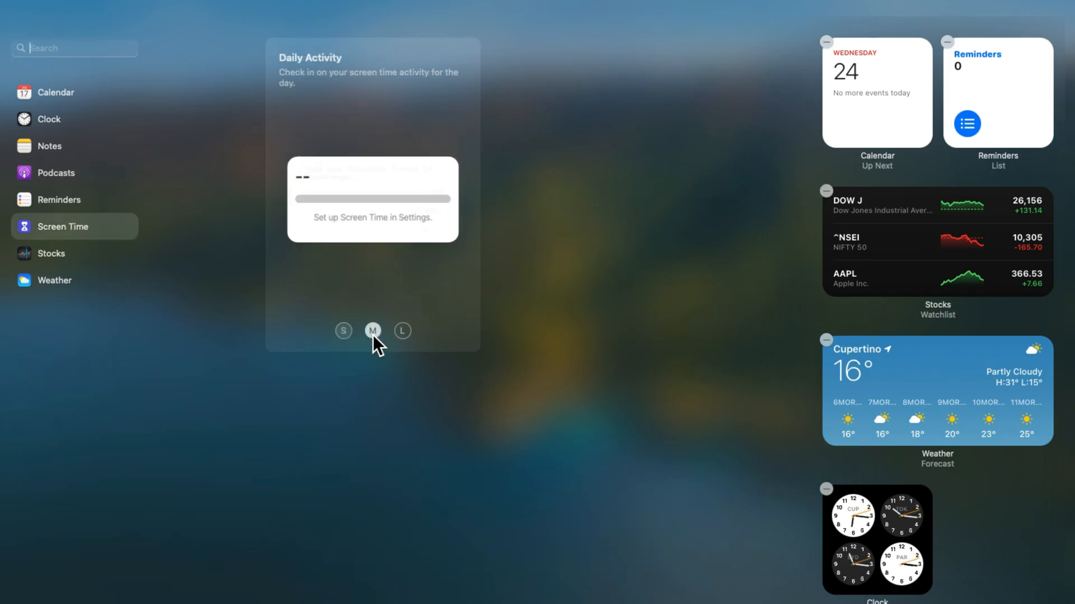
left_click(402, 330)
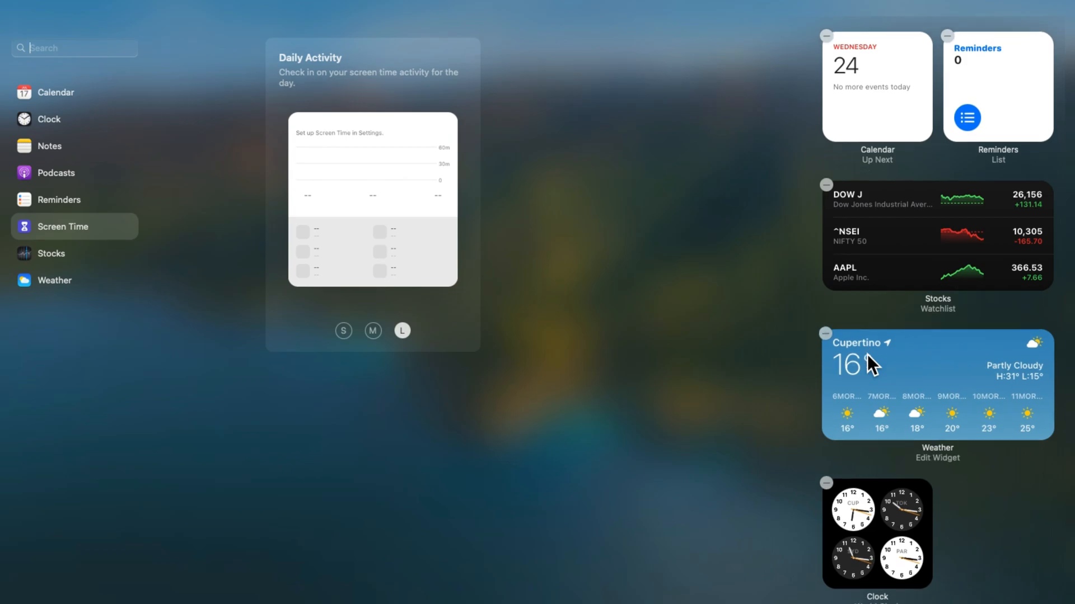
Show the Stocks widgets and preview the Watchlist widget at large size.
scroll("down", 3)
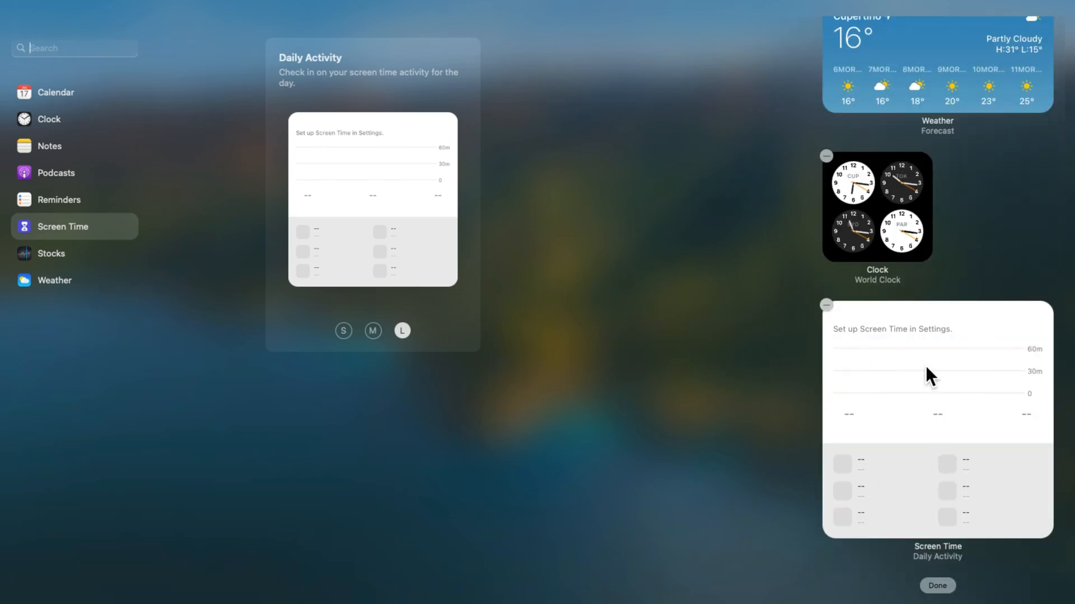
left_click(52, 253)
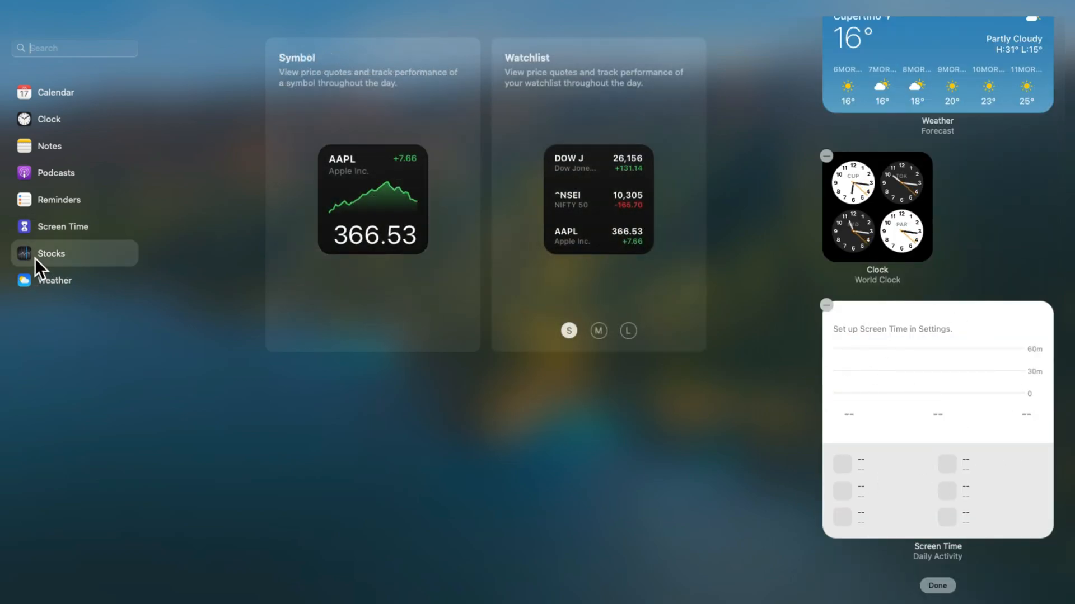
left_click(598, 330)
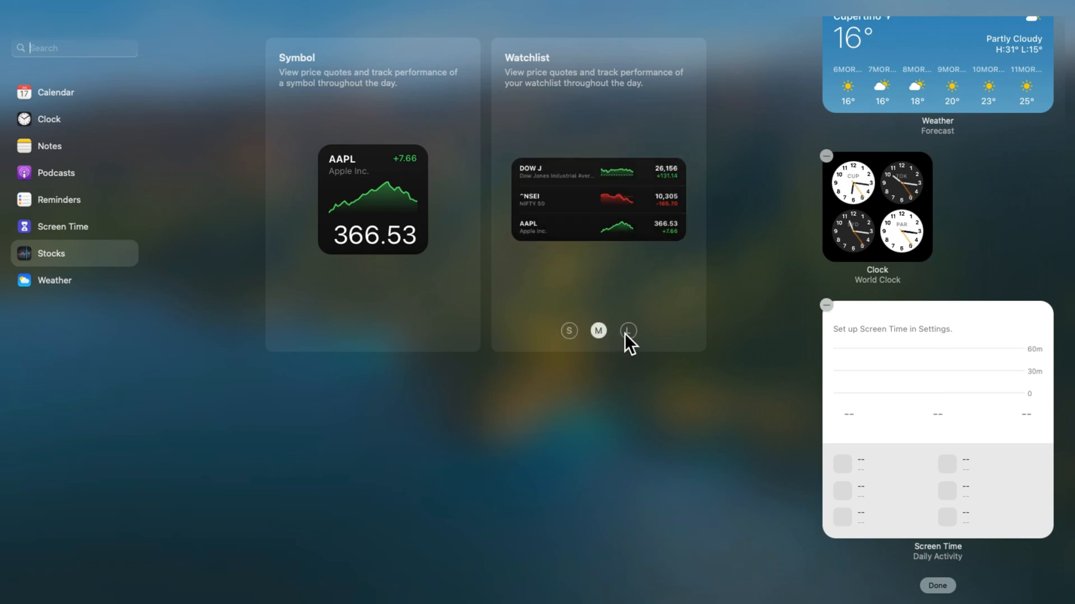
left_click(628, 330)
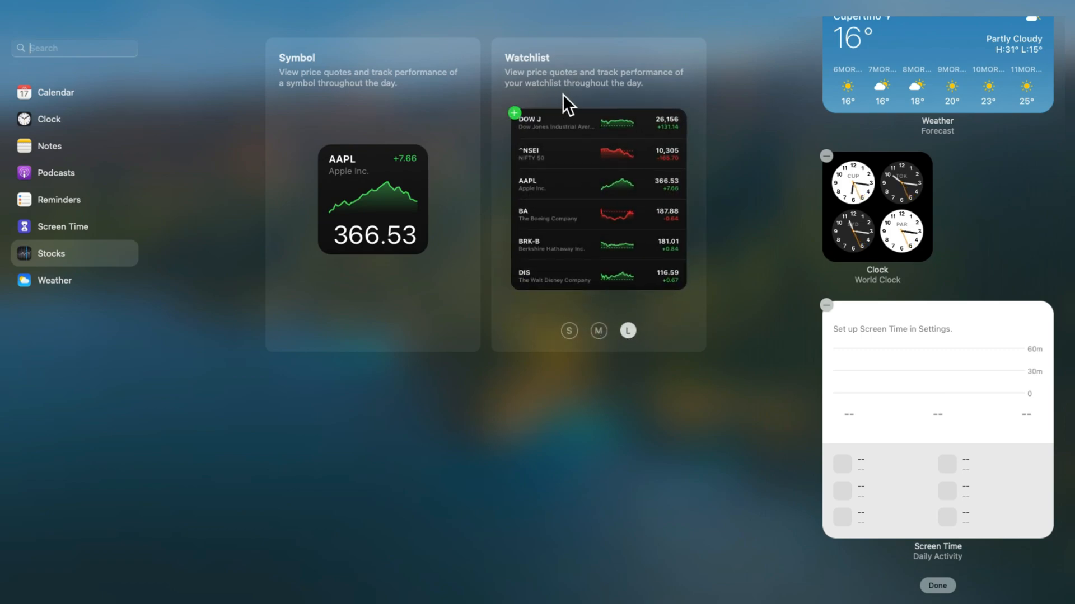
mouse_move(544, 148)
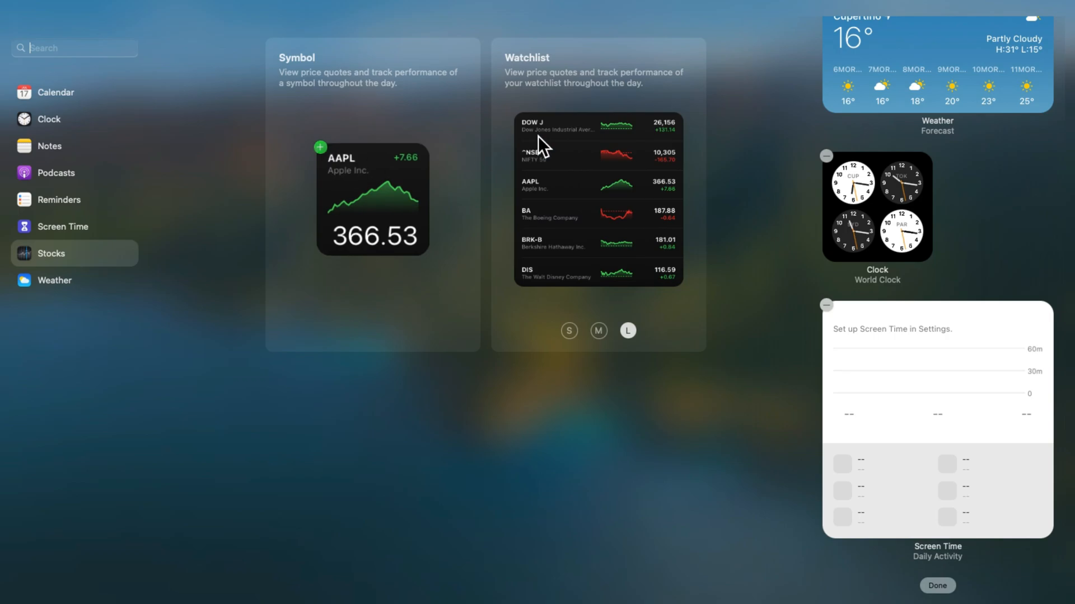
mouse_move(1055, 332)
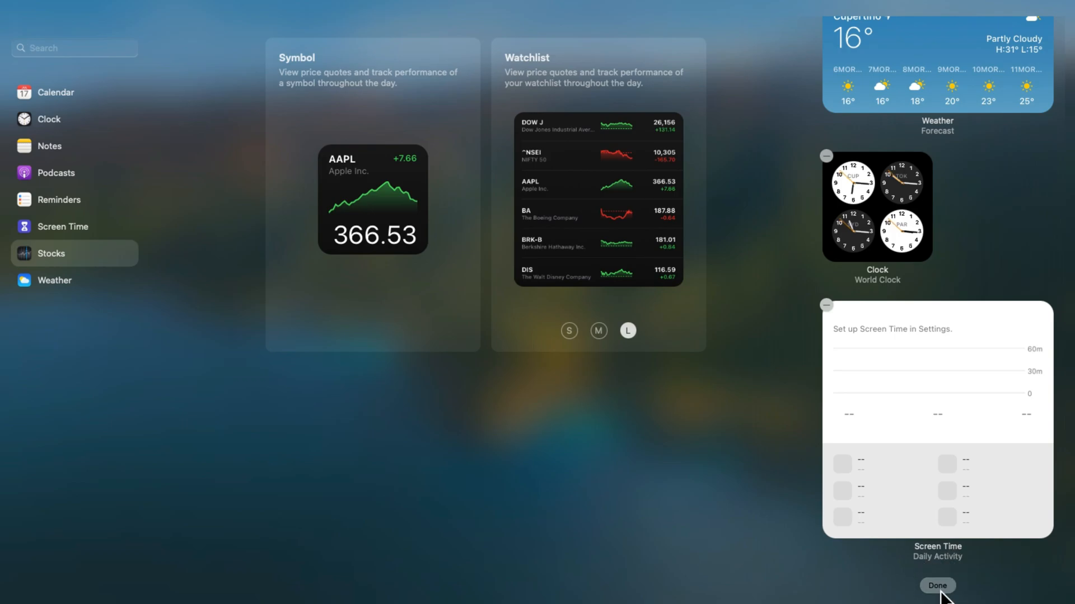
Finish editing with the large six-stock Watchlist added above Weather and Clock.
left_click(937, 586)
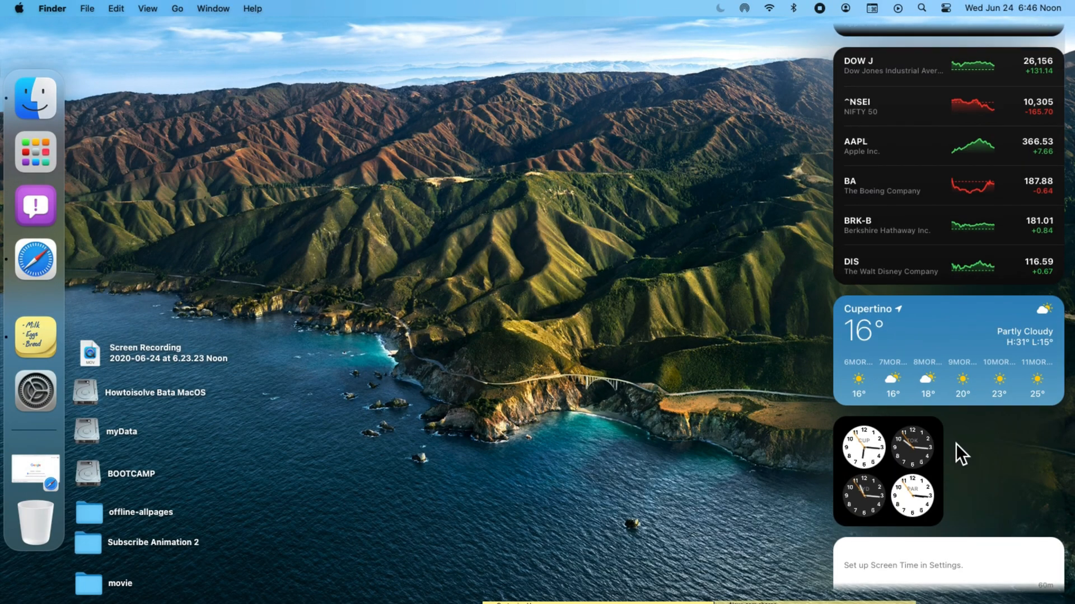